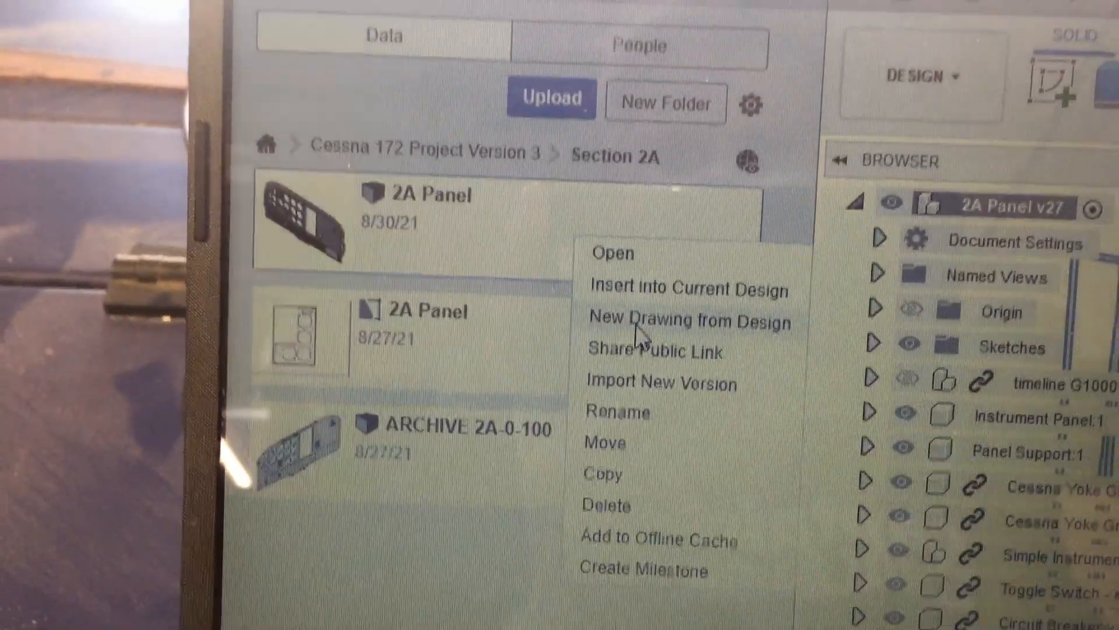
Step: Create a drawing from the 2A Panel design using a C (22in x 17in) sheet
click(688, 321)
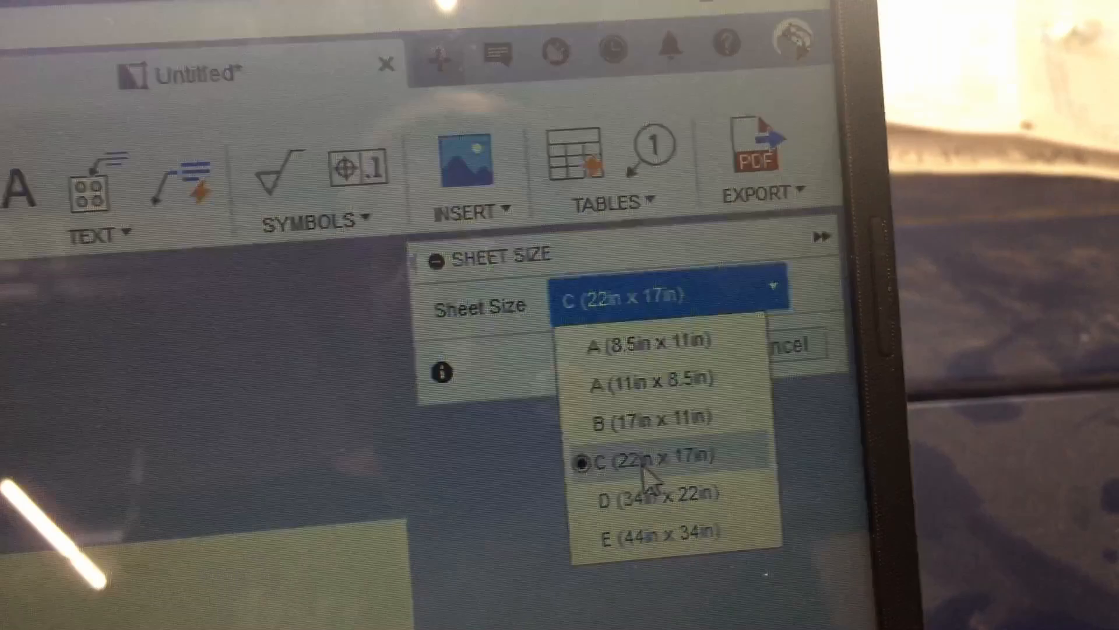
click(642, 457)
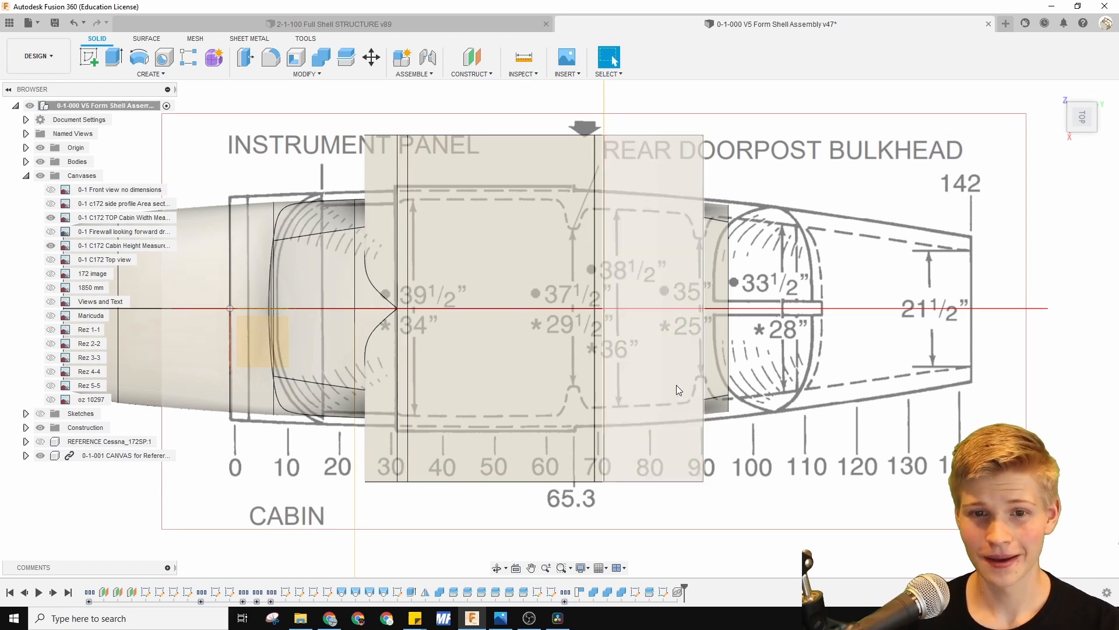
mouse_move(667, 373)
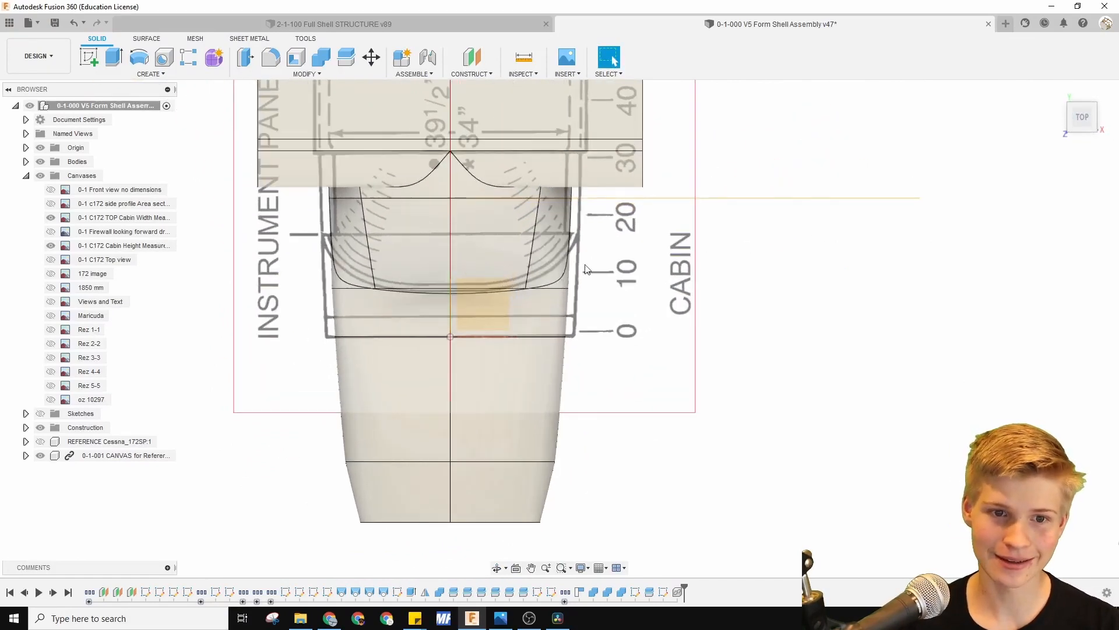
scroll(up, 3)
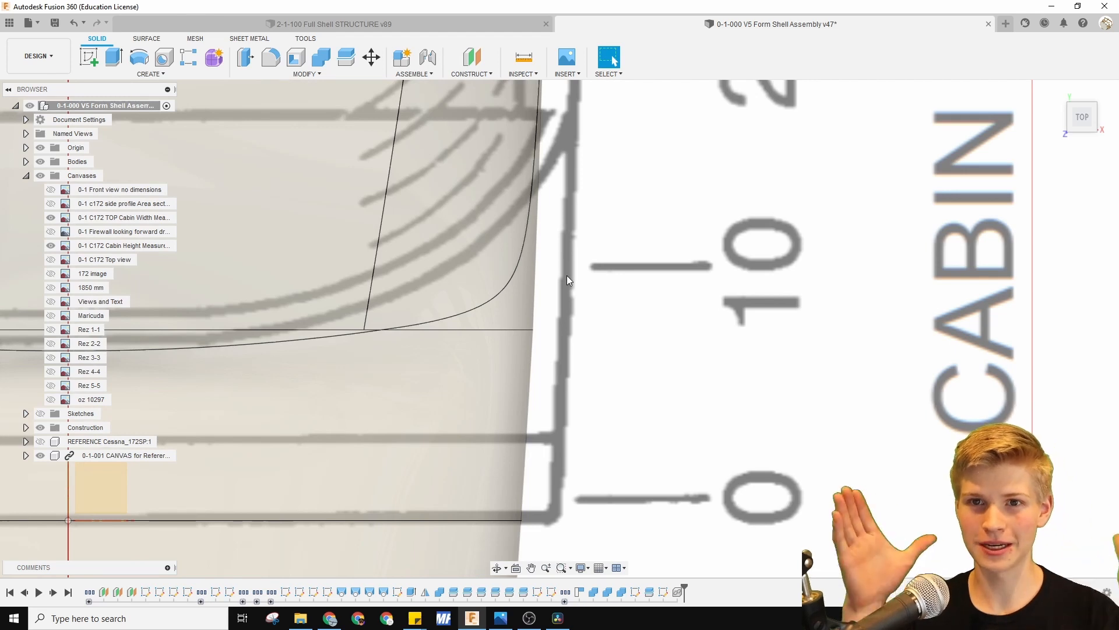
Step: View the whole 2-1-100 Full Shell STRUCTURE frame from the back, then return to Form Shell Assembly
click(329, 24)
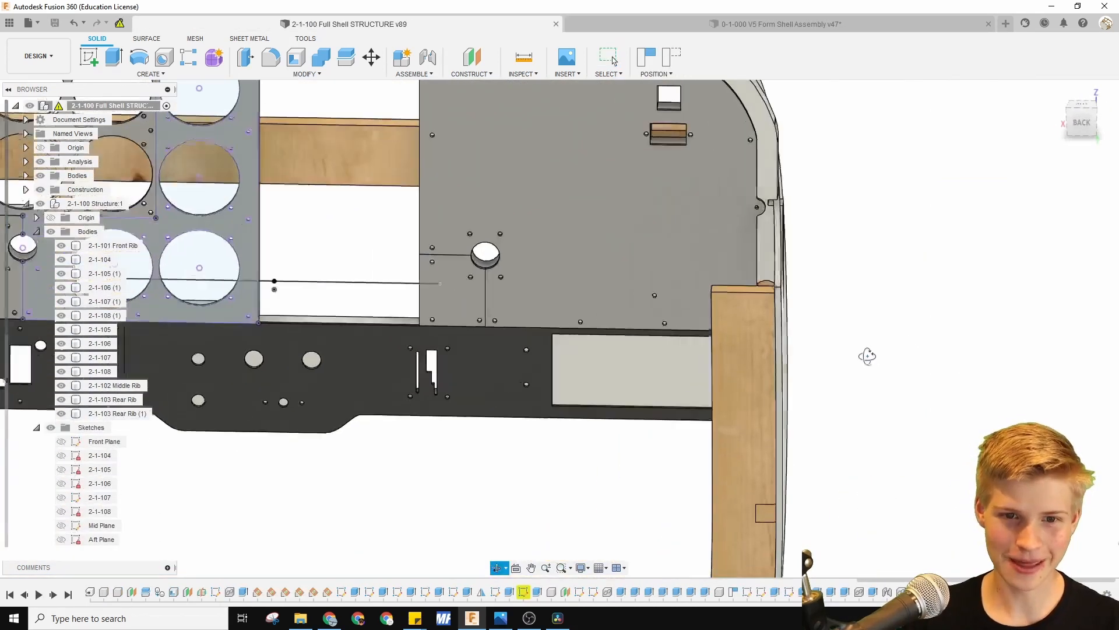
click(1080, 117)
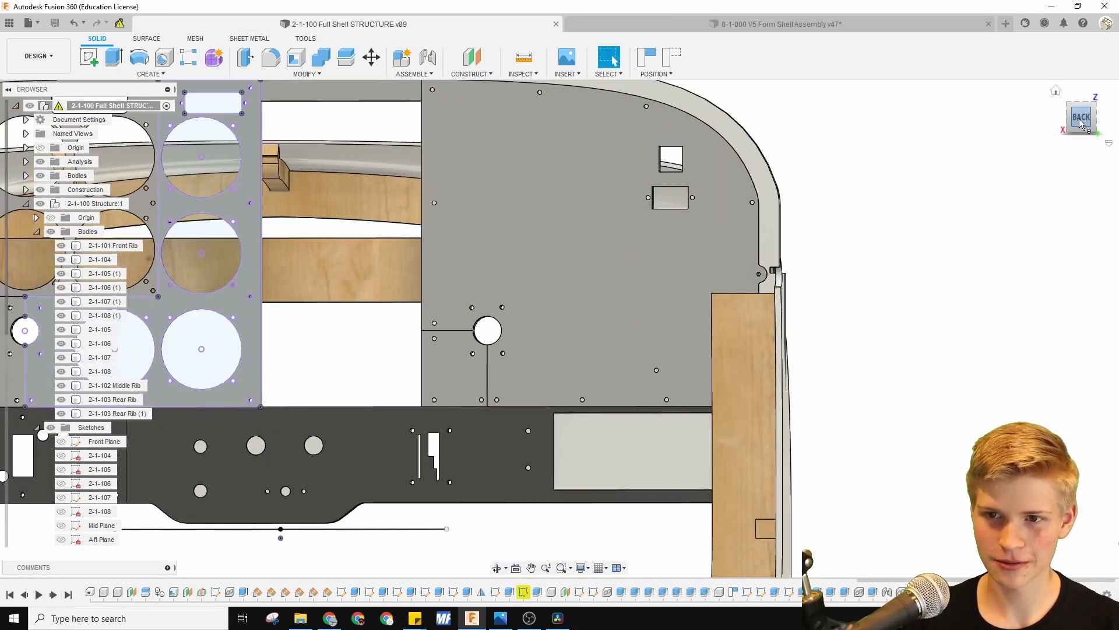
click(114, 413)
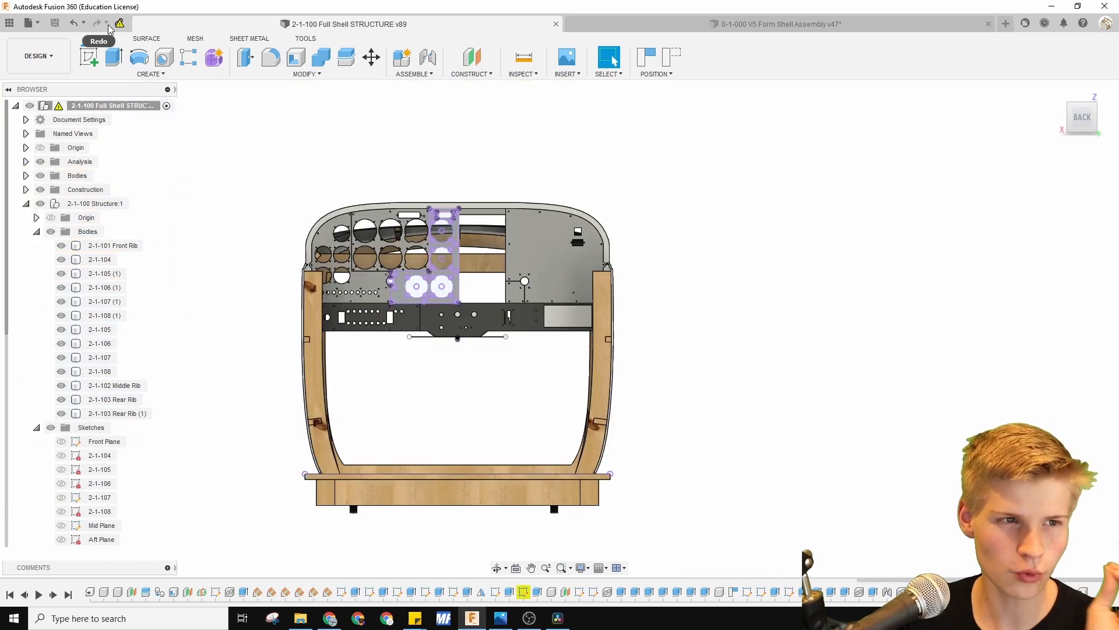
click(776, 24)
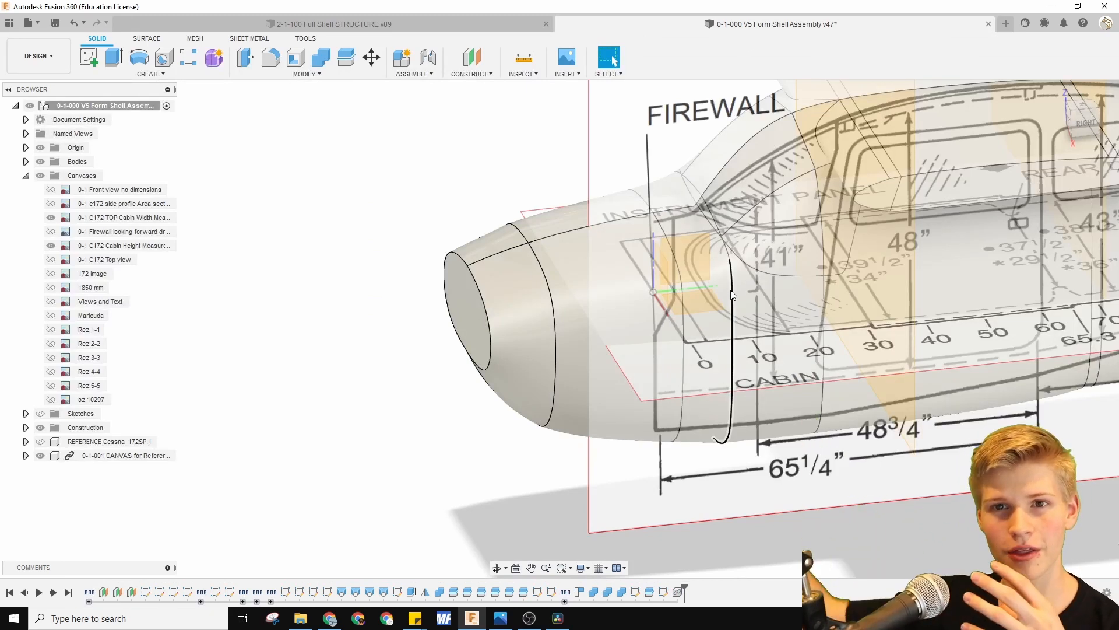
mouse_move(734, 317)
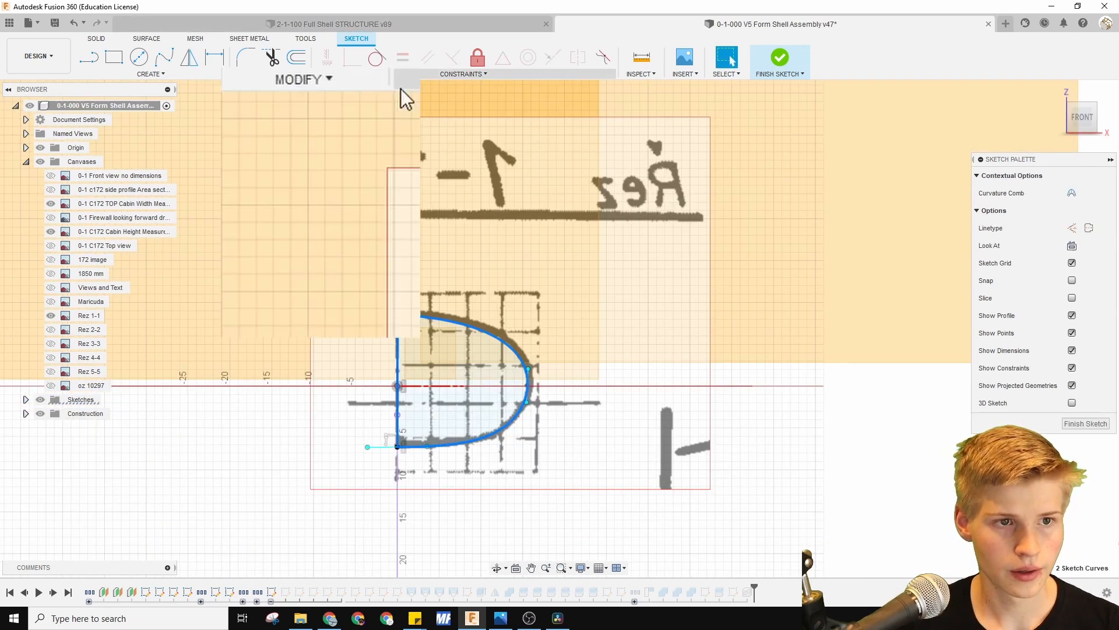
Step: Scale the Rez 1-1 cross-section curves about a picked point, then open the sketch over Rez 4-4
click(298, 78)
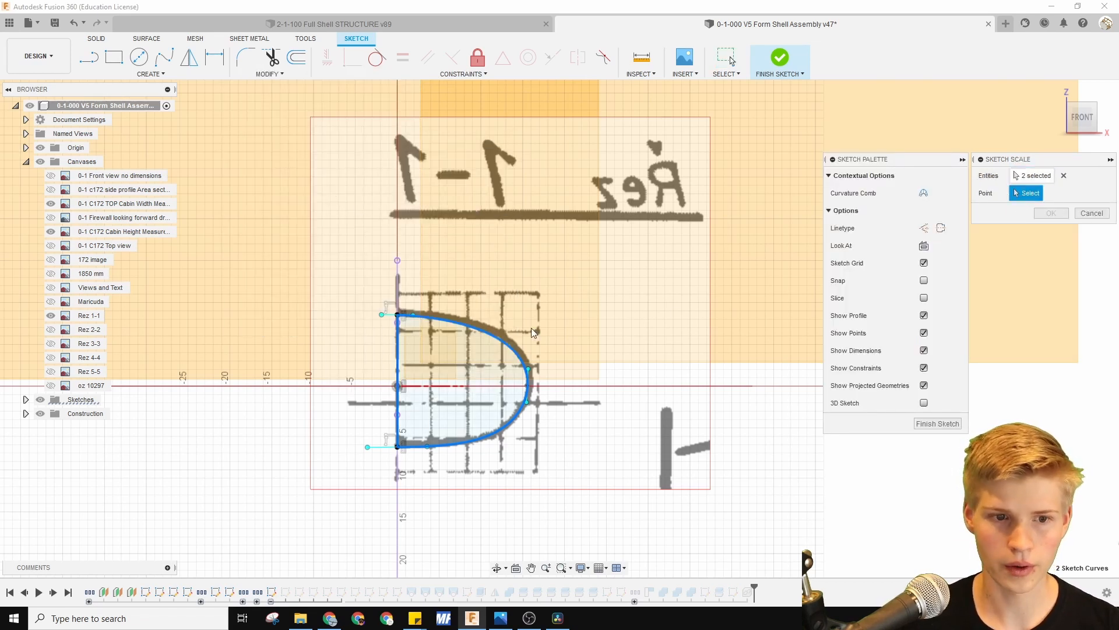
click(398, 384)
text(1.08)
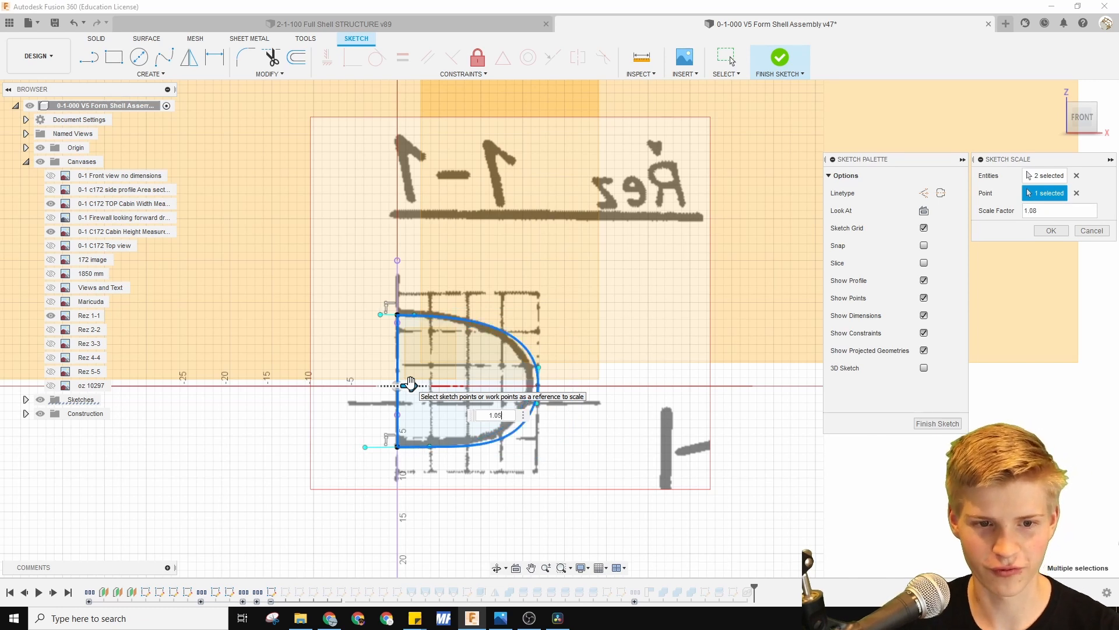
click(1051, 230)
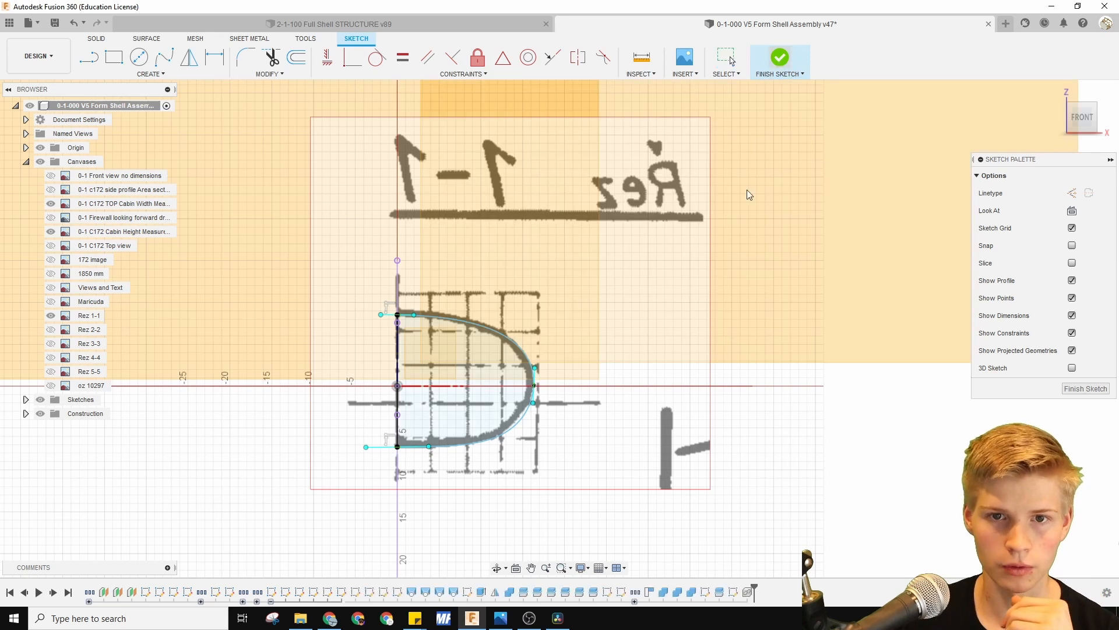
click(779, 57)
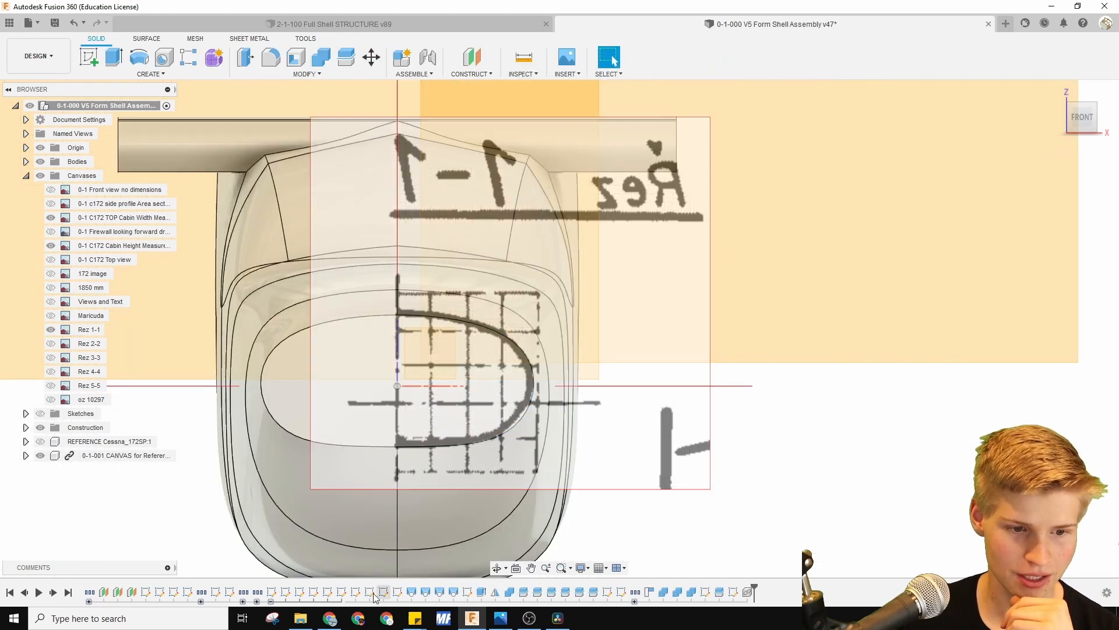
click(287, 593)
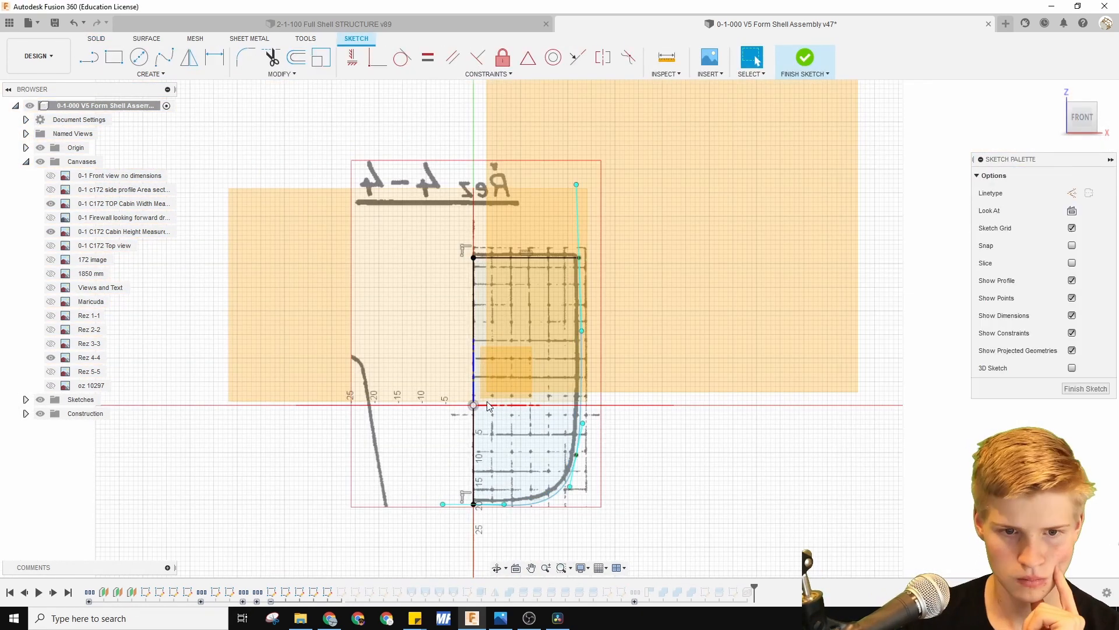
Step: Finish the cross-section sketch and bring up the 1-1 Shell Complete Assy design
click(320, 57)
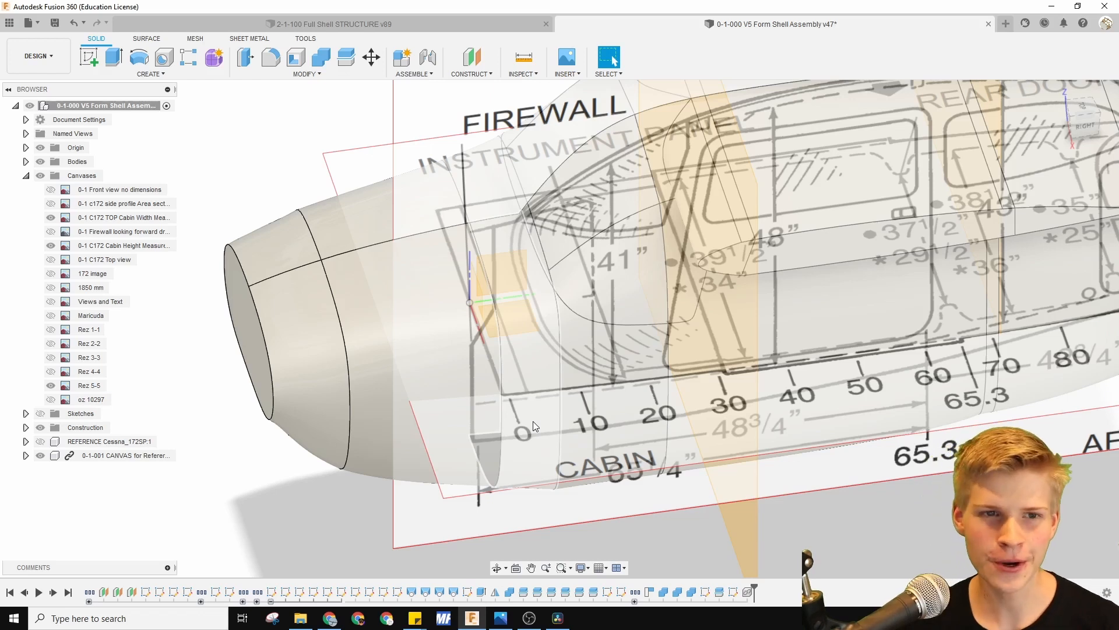
click(328, 24)
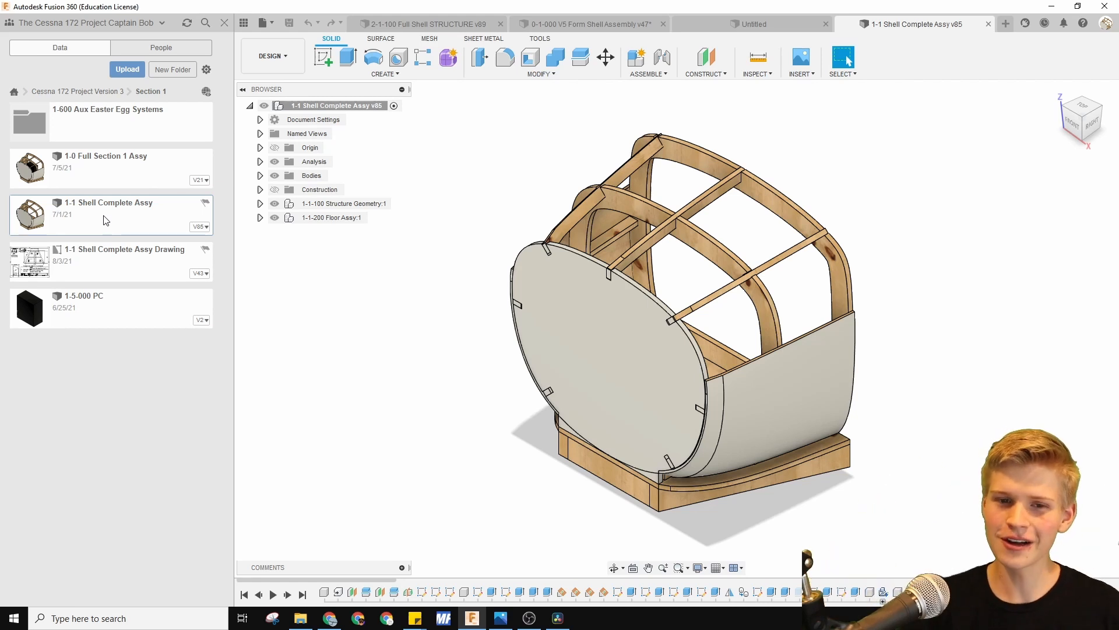
mouse_move(524, 222)
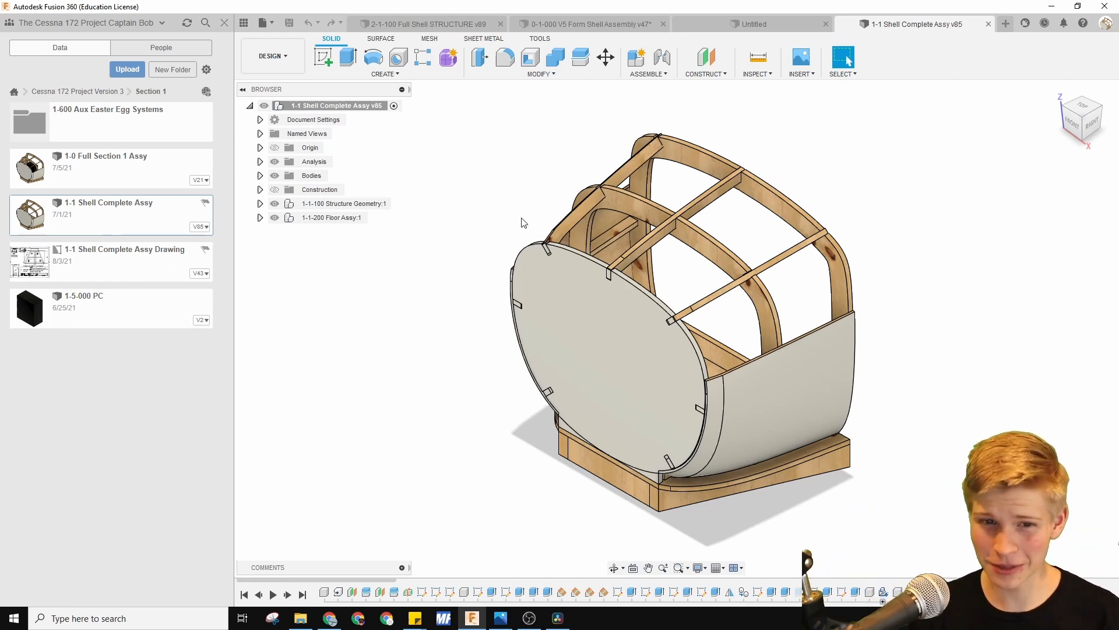
mouse_move(298, 117)
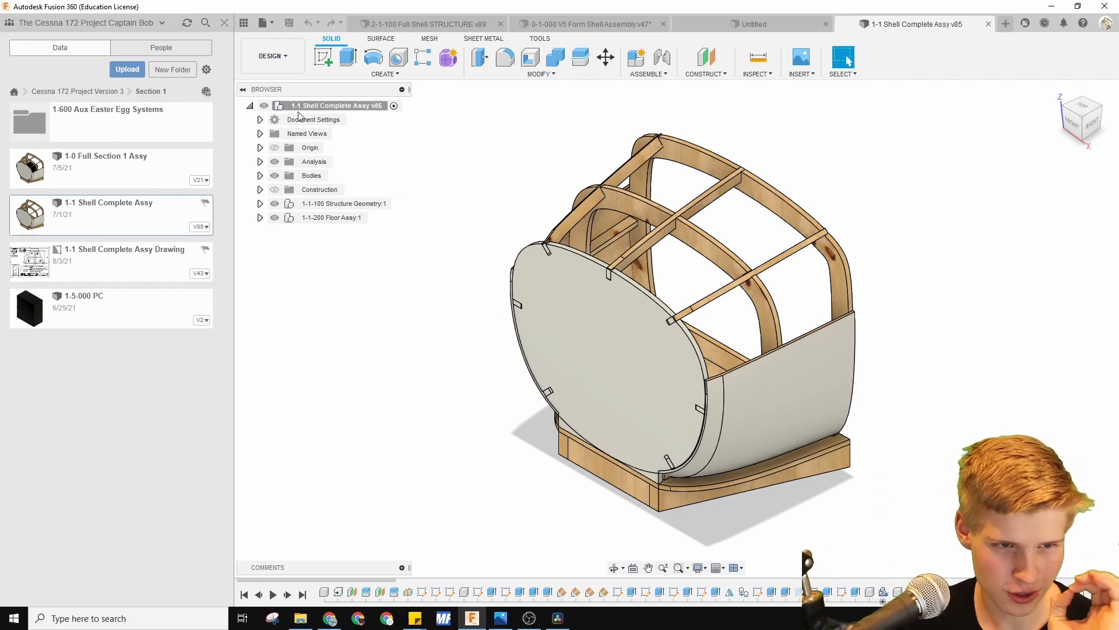
Step: Go to the Form Shell Assembly design and save it as version 48
click(425, 23)
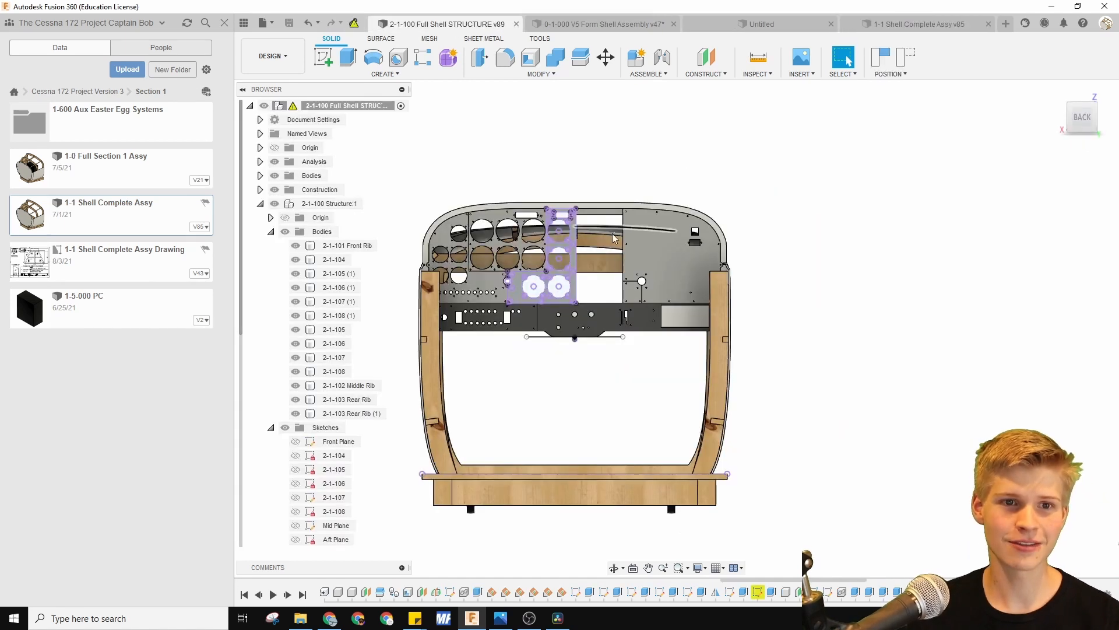
click(586, 23)
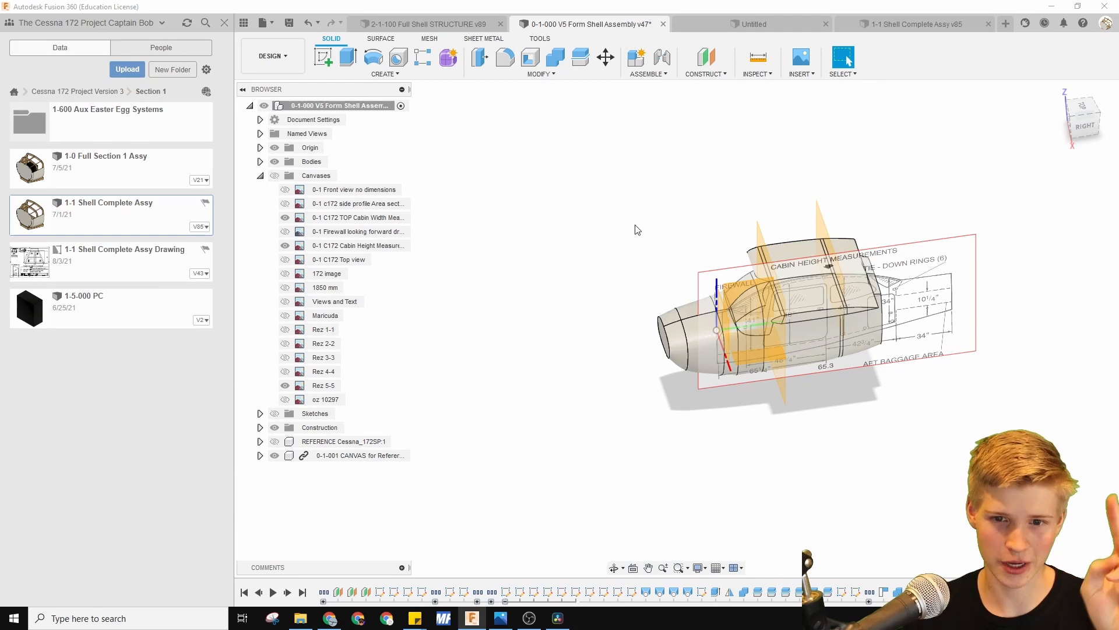
click(910, 23)
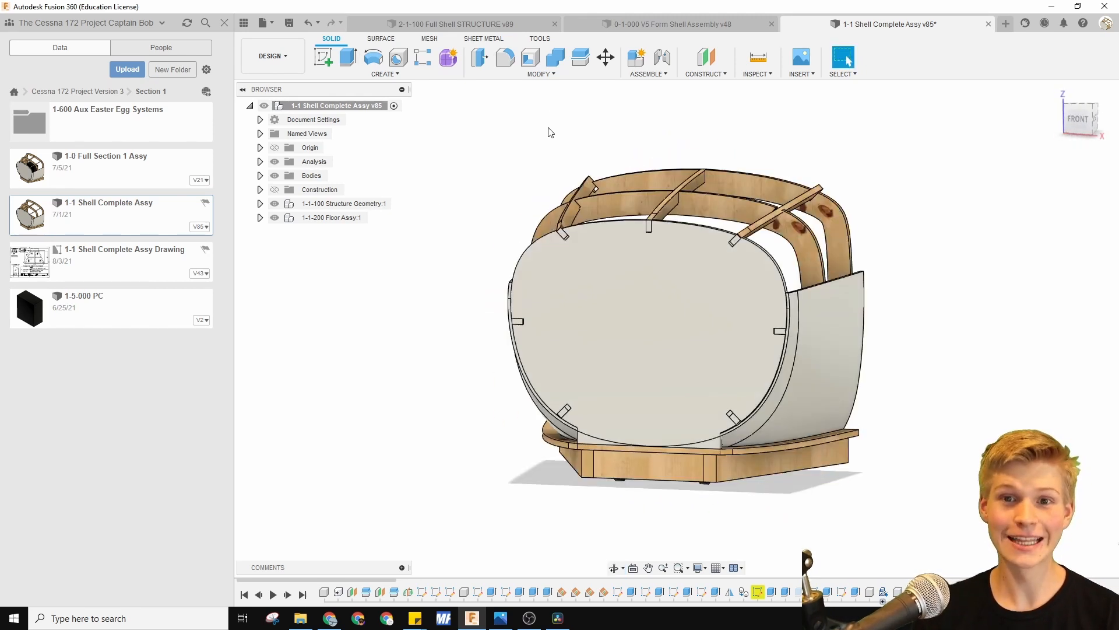
mouse_move(307, 23)
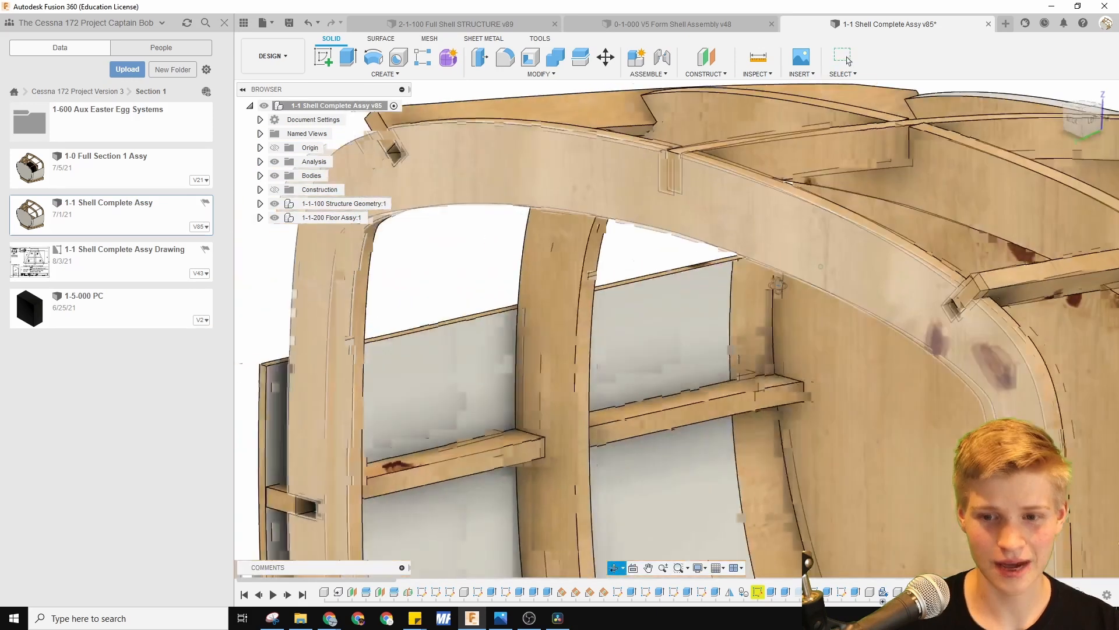
Step: Save the 1-1 Shell Complete Assy, bringing it to version 88
click(454, 23)
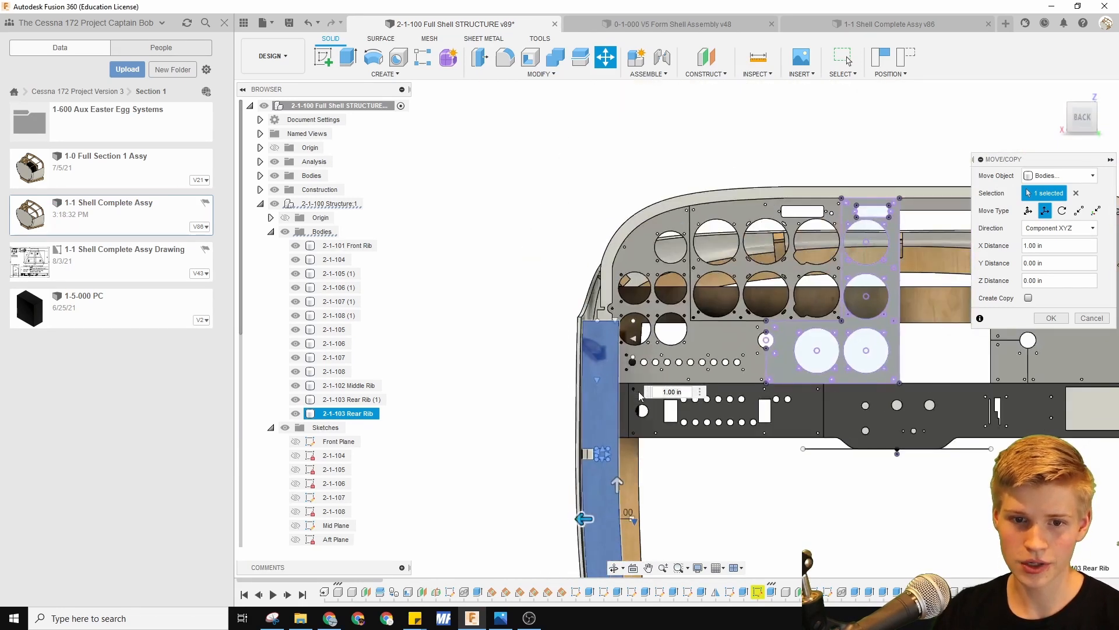
Step: Apply the 1-inch Rear Rib move, then undo the changes to restore STRUCTURE v89
click(1050, 317)
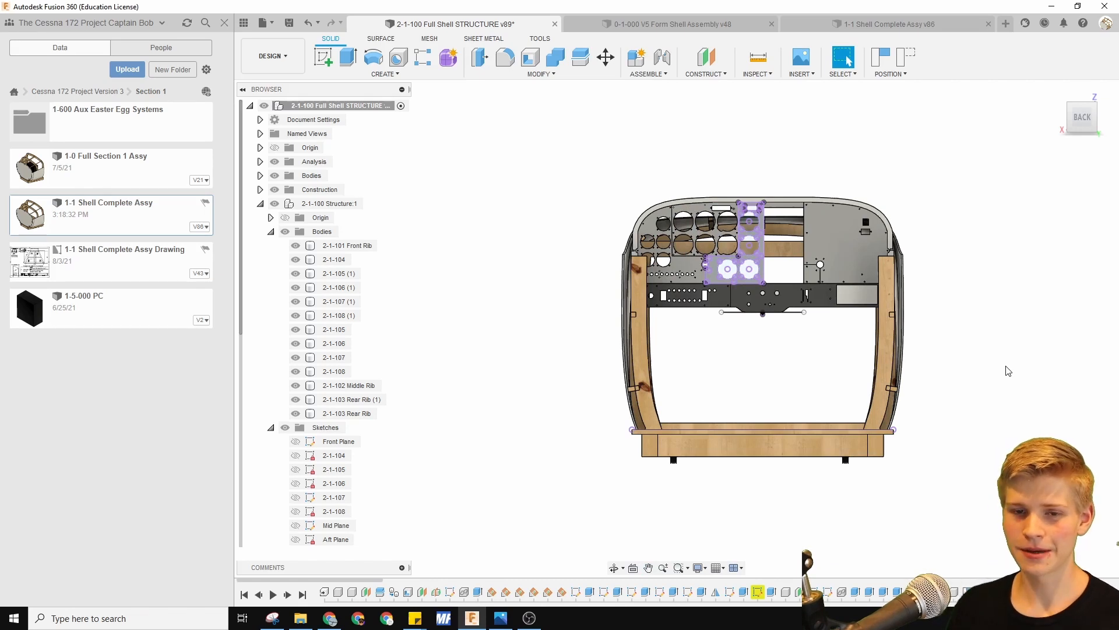
click(305, 23)
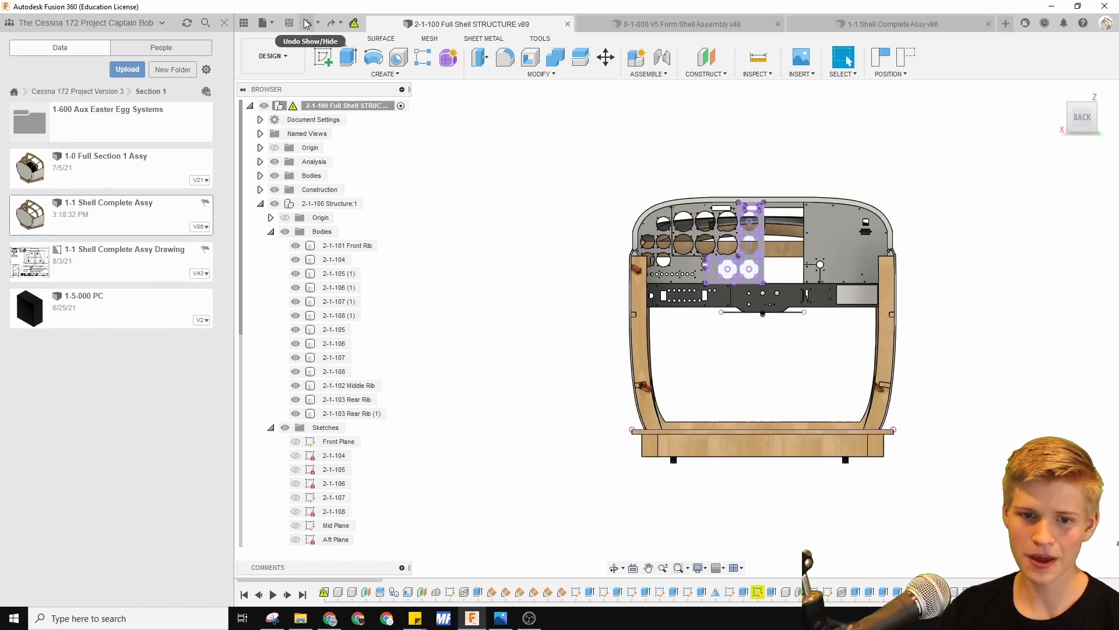